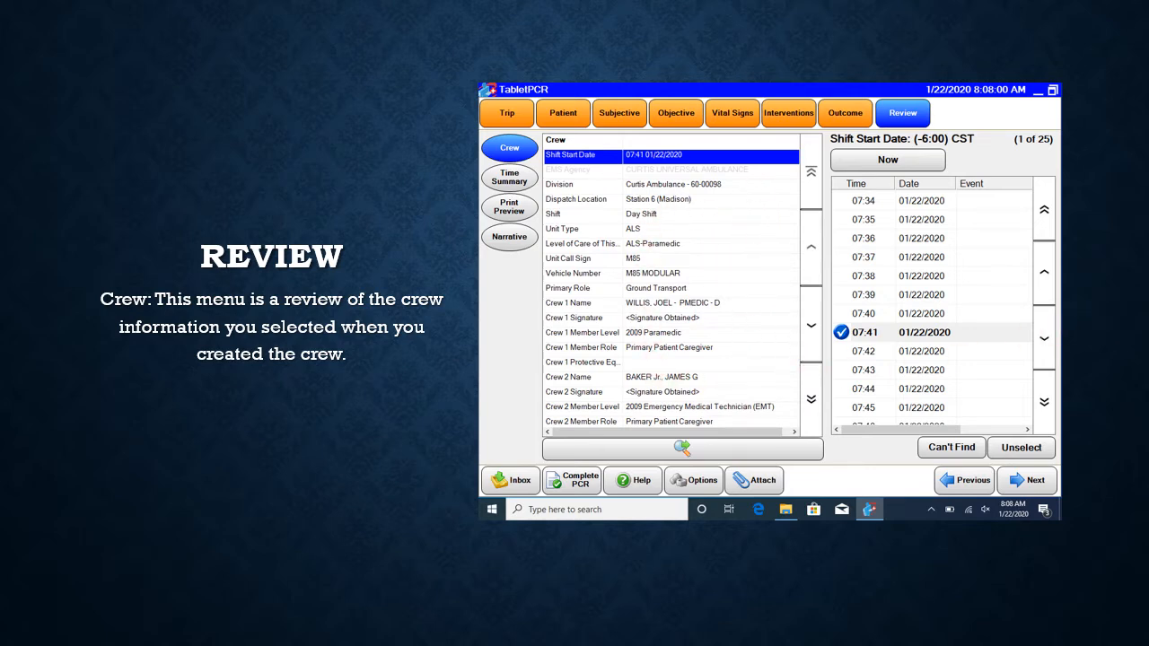
- Review the Time Summary, Print Preview and Narrative pages in turn
left_click(510, 178)
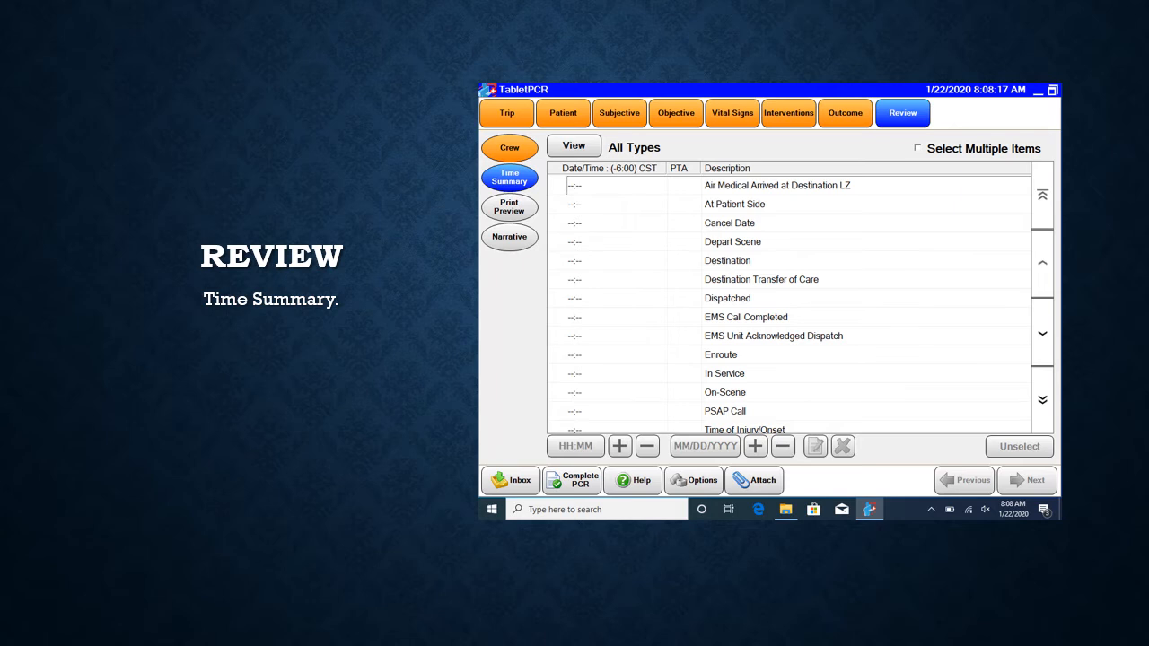
left_click(510, 207)
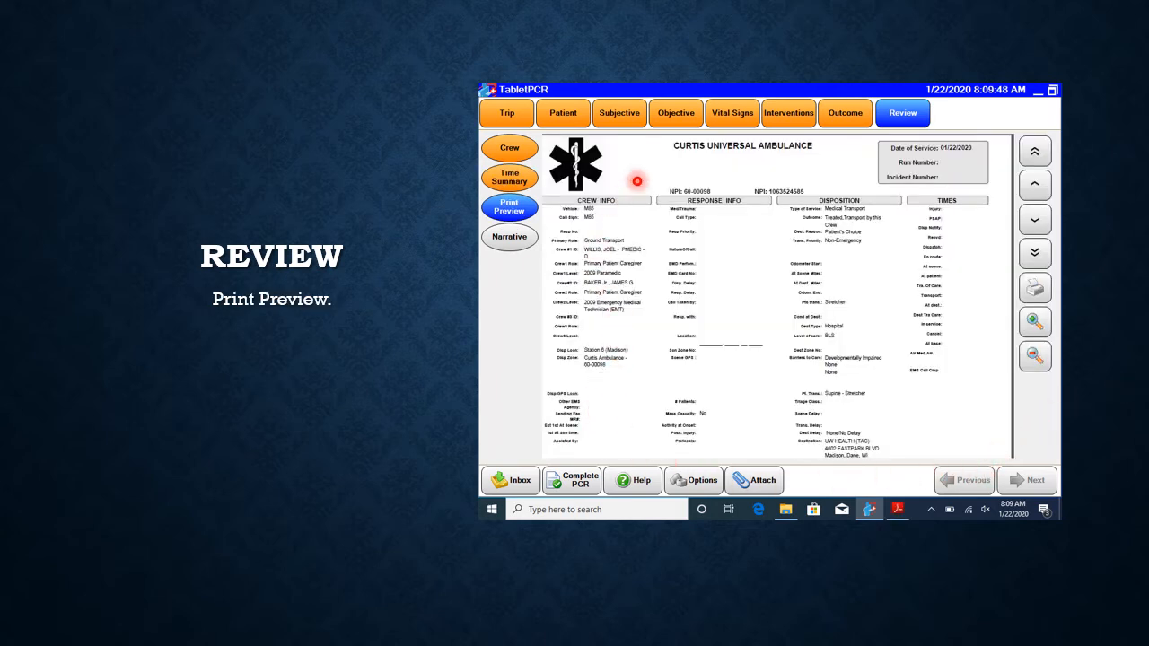
mouse_move(815, 294)
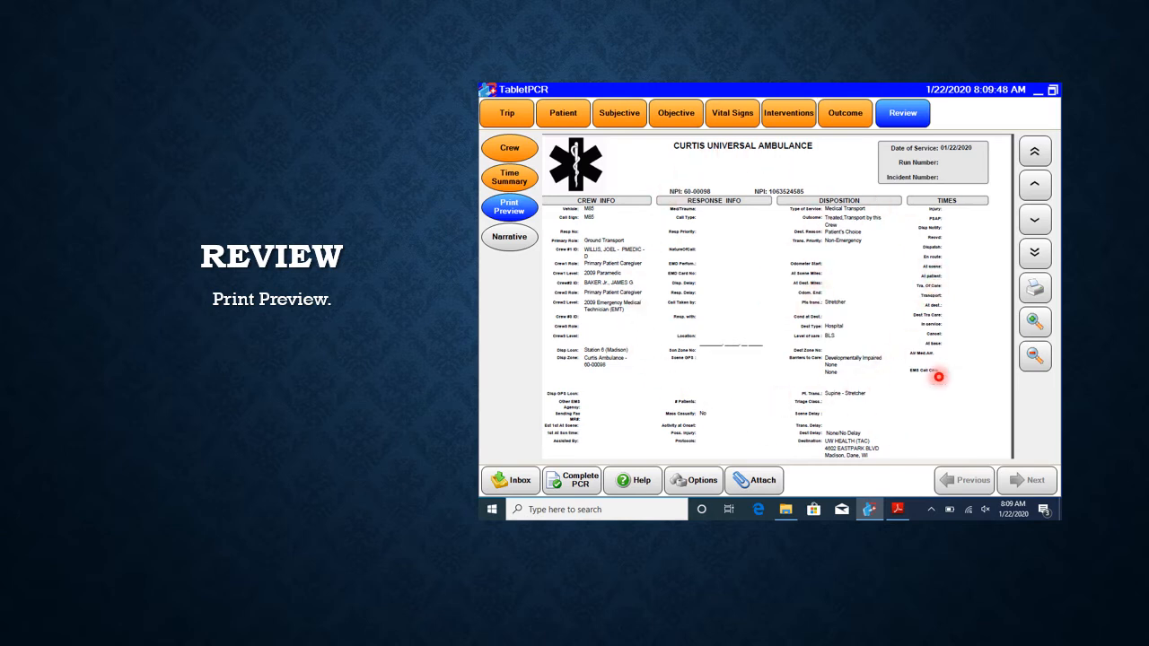
left_click(510, 237)
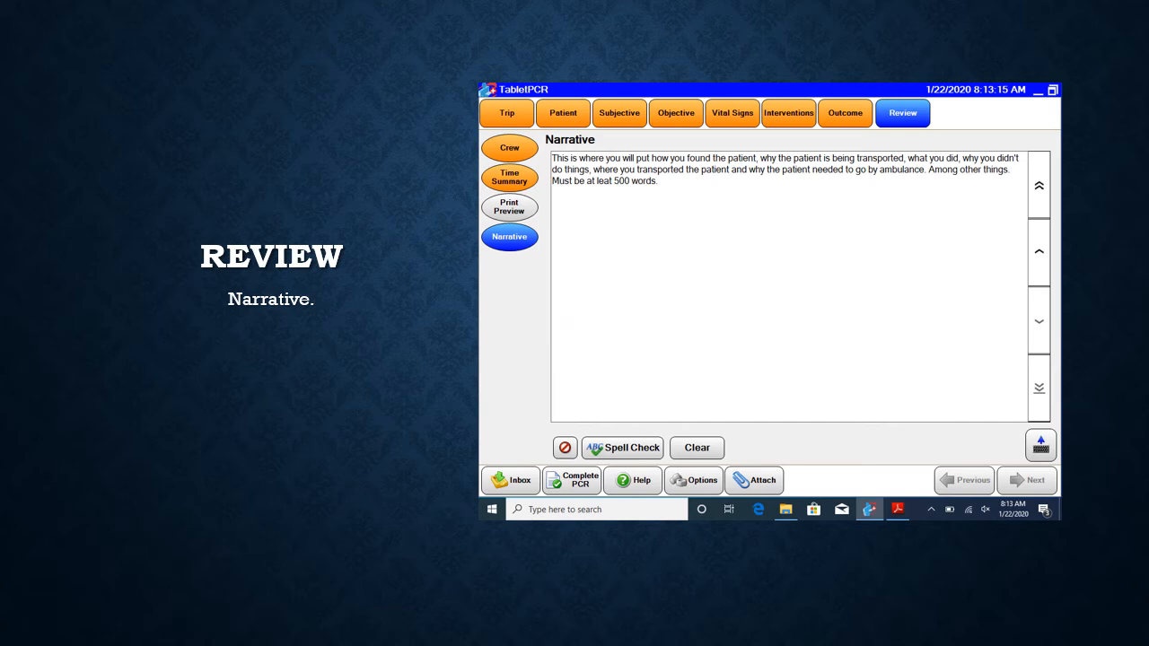
left_click(860, 327)
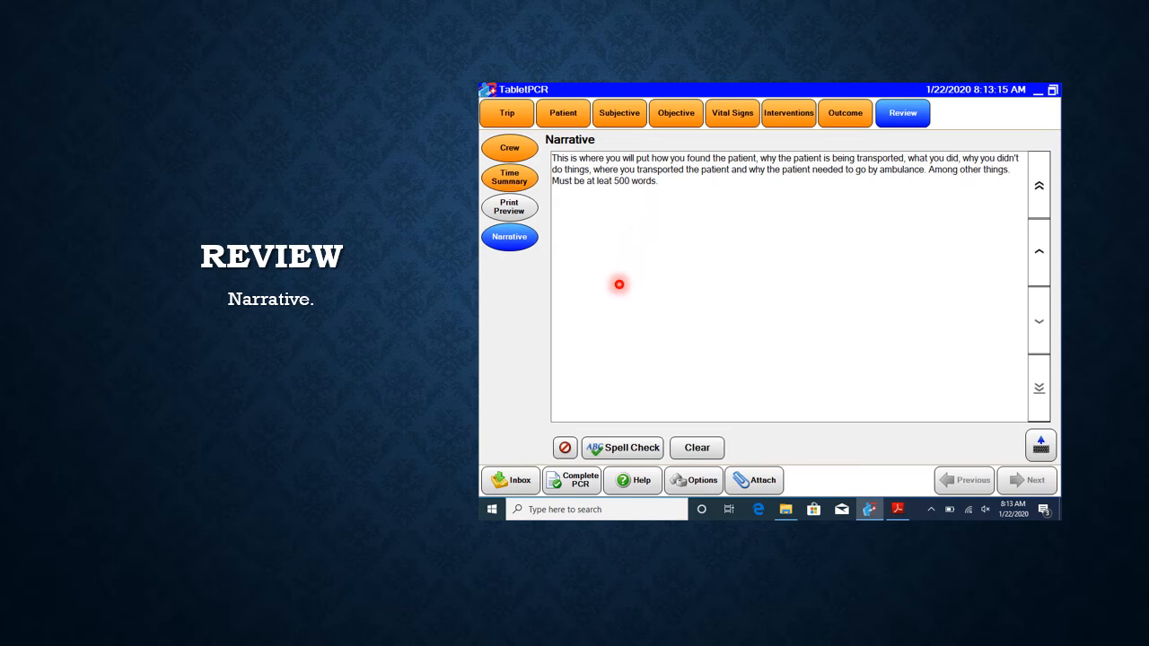
mouse_move(618, 291)
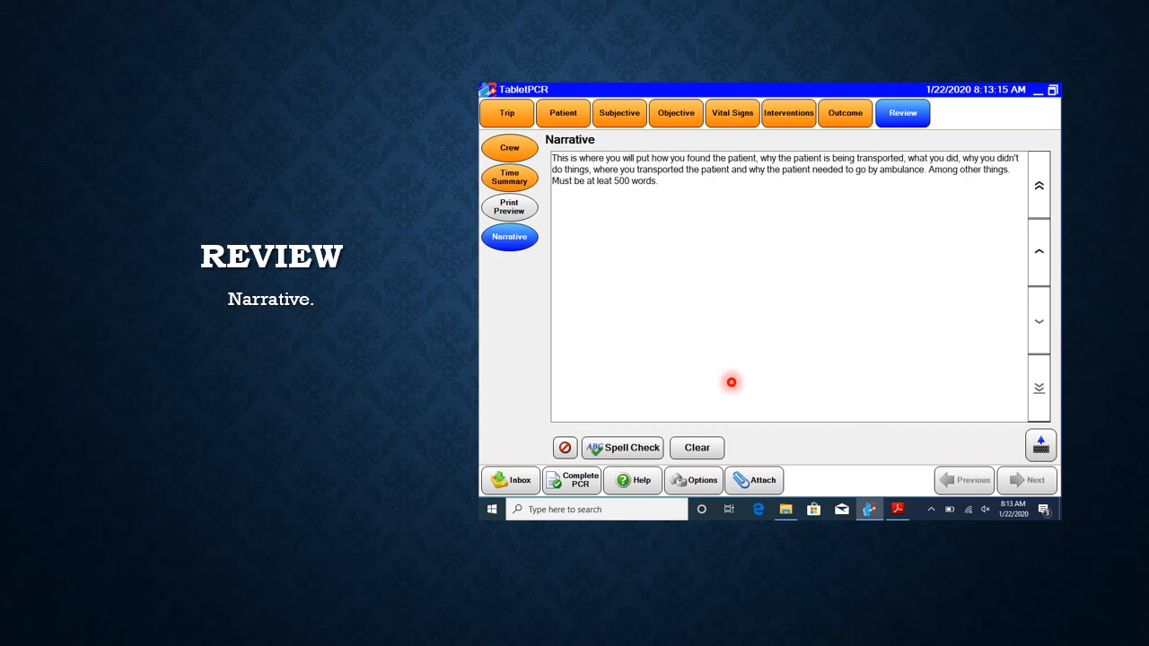
mouse_move(904, 345)
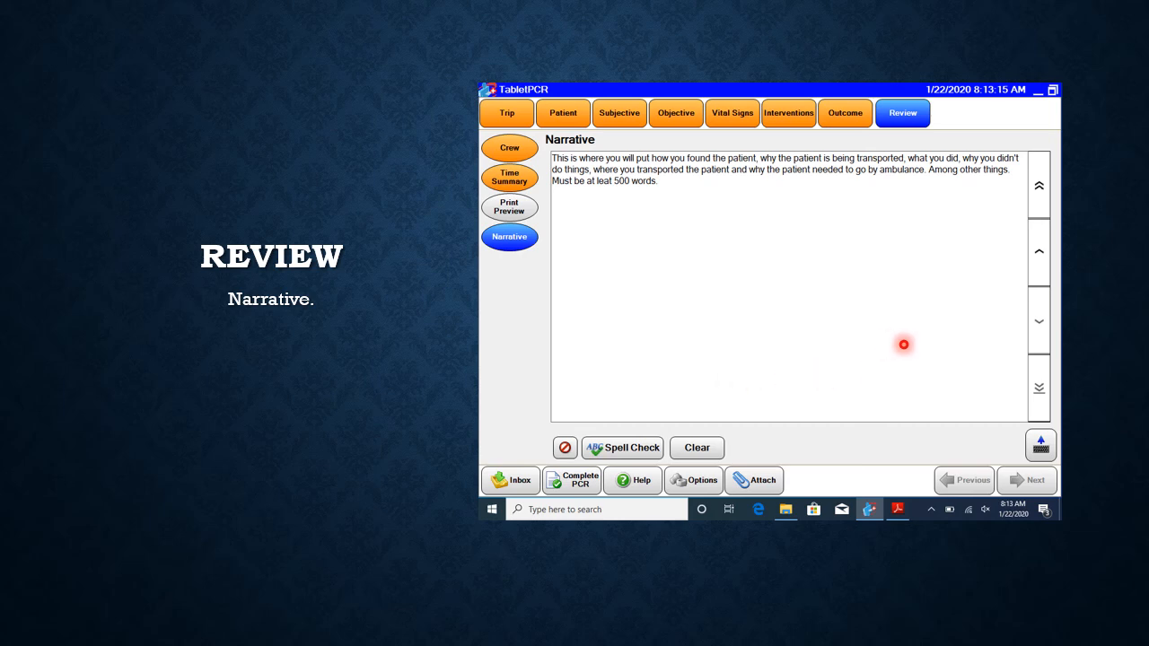